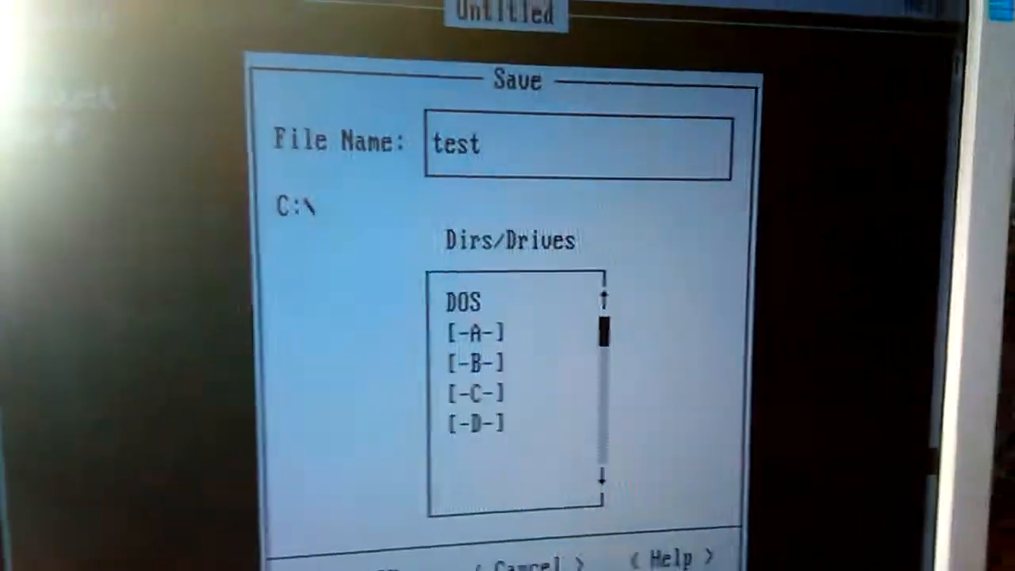
{"action": "type", "text": ".bat"}
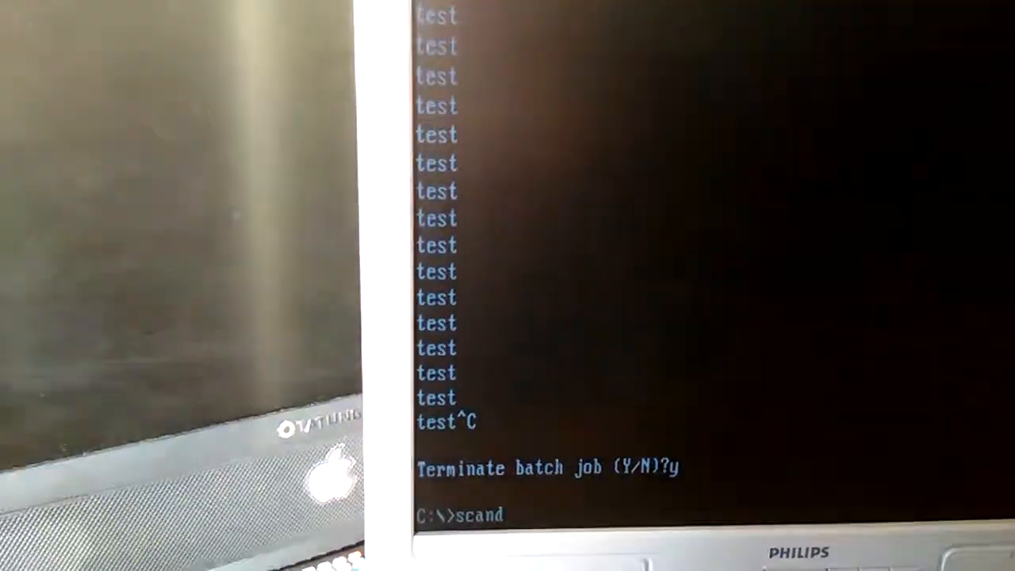
{"action": "type", "text": "is"}
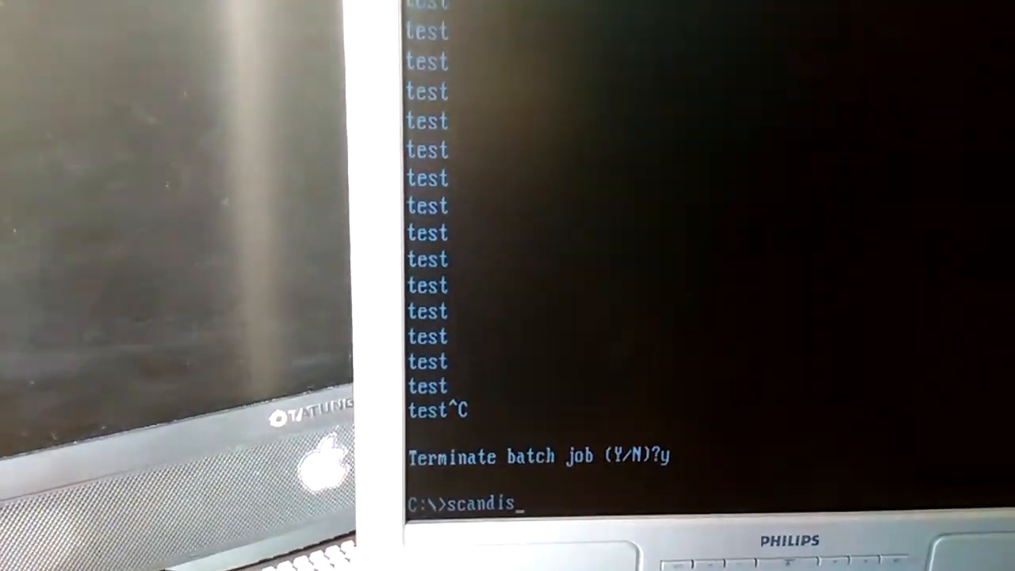
{"action": "type", "text": "k C:"}
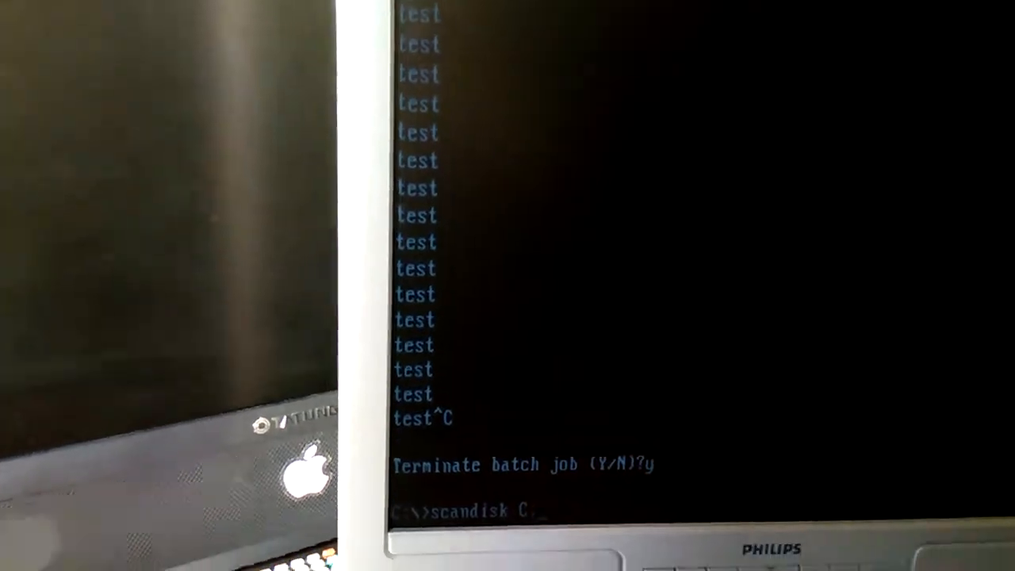